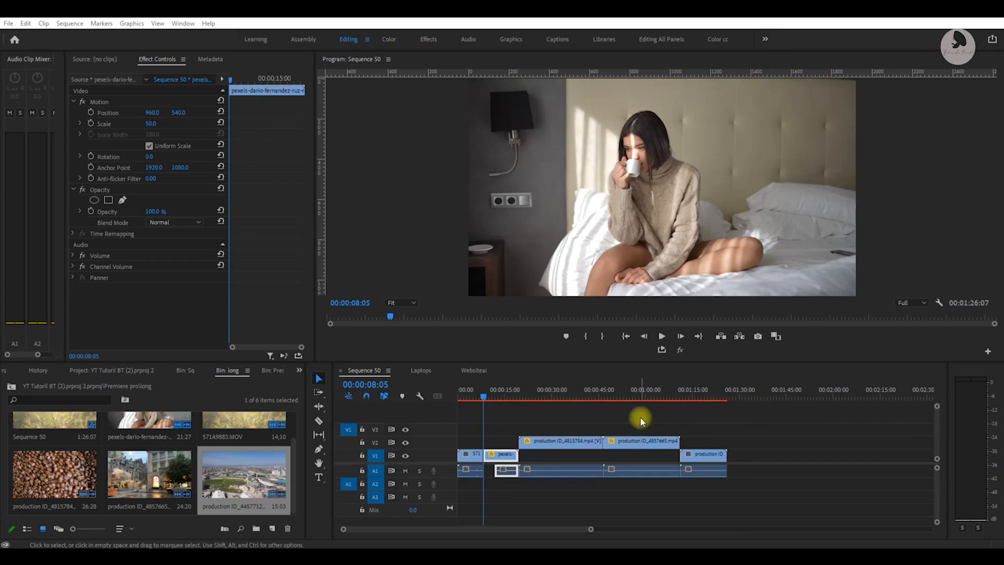
mouse_move(426, 452)
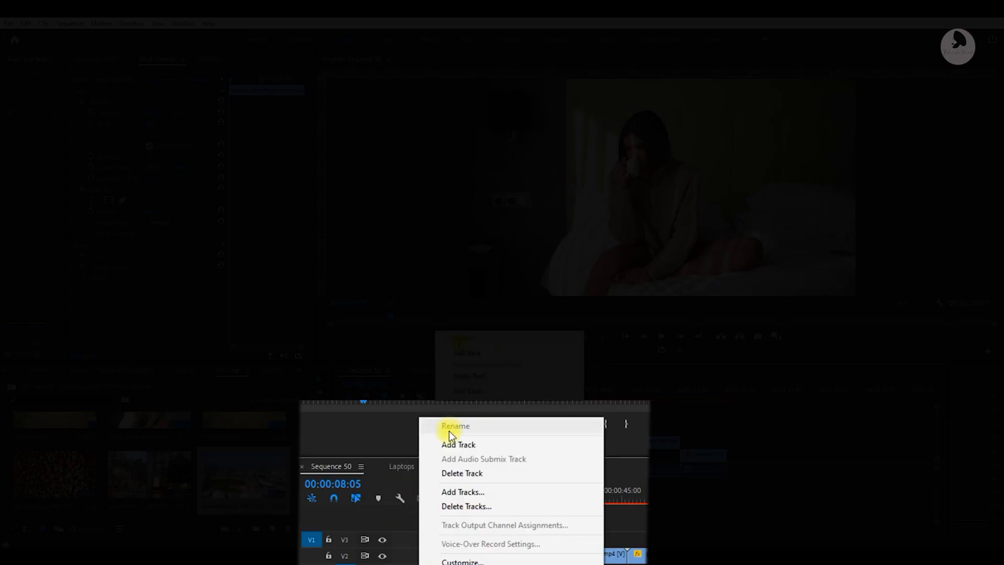
mouse_move(473, 429)
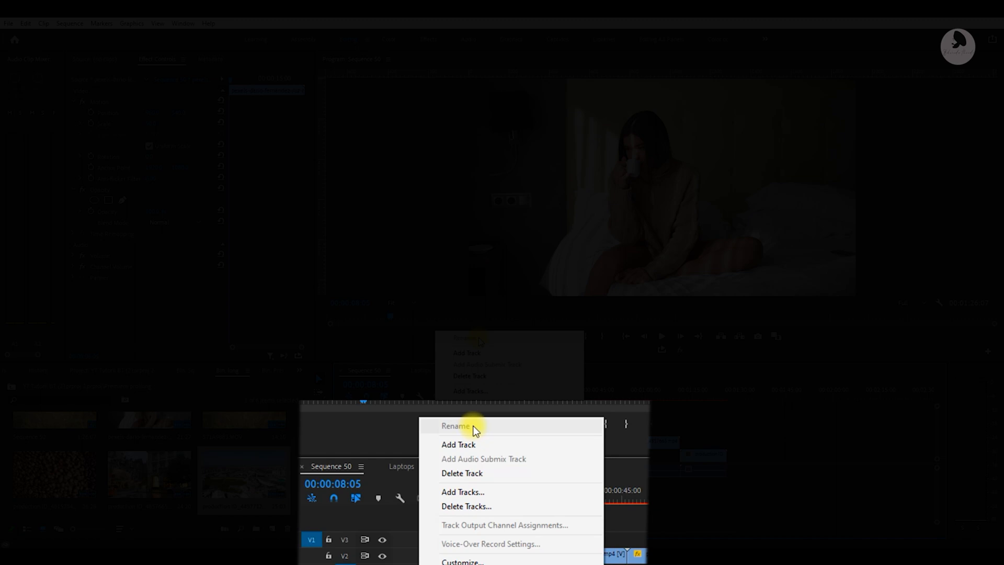
mouse_move(506, 539)
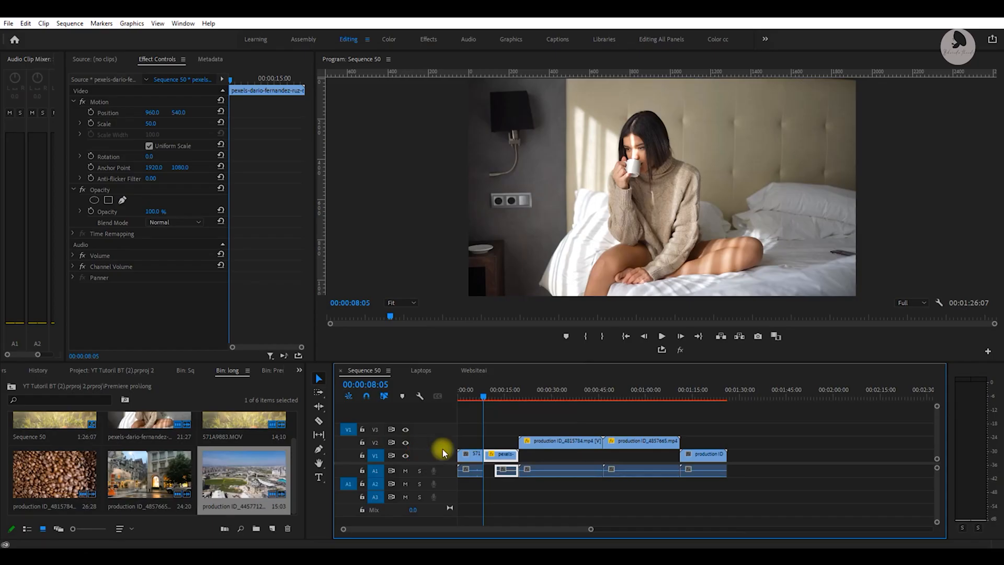
mouse_move(417, 461)
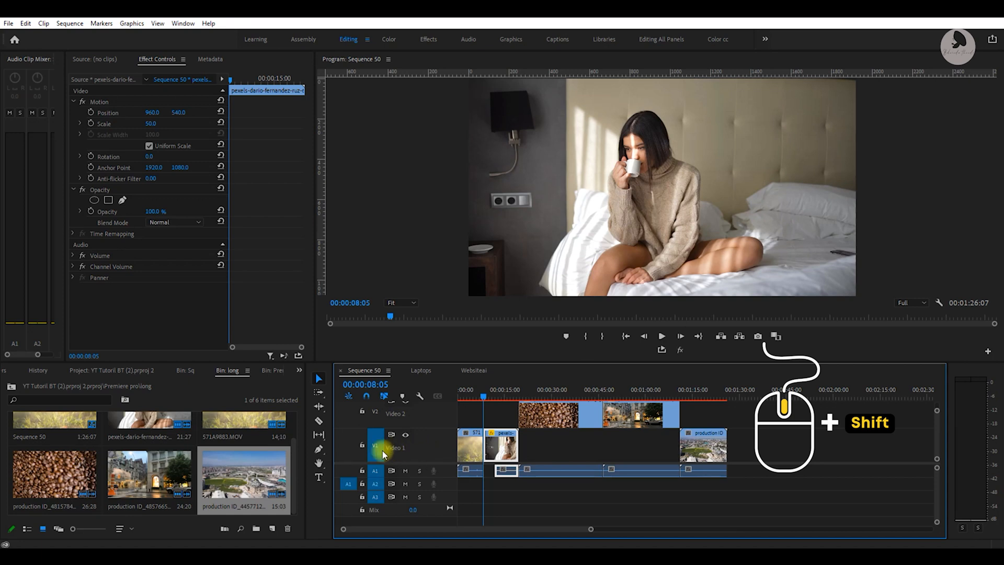
- Rename video track V1 to 'Indor clips' and begin renaming V2 to 'Outdoor'
right_click(390, 447)
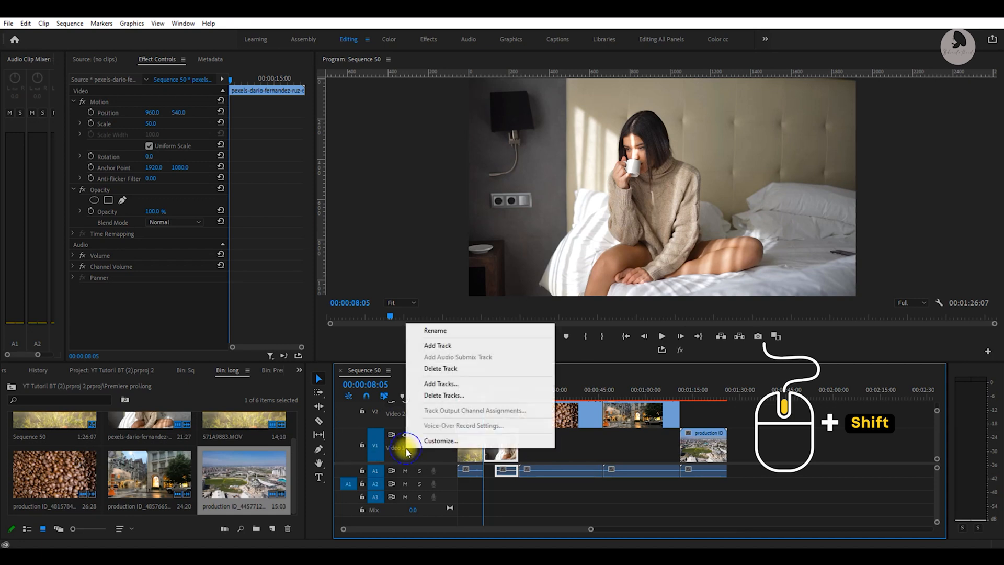
mouse_move(440, 333)
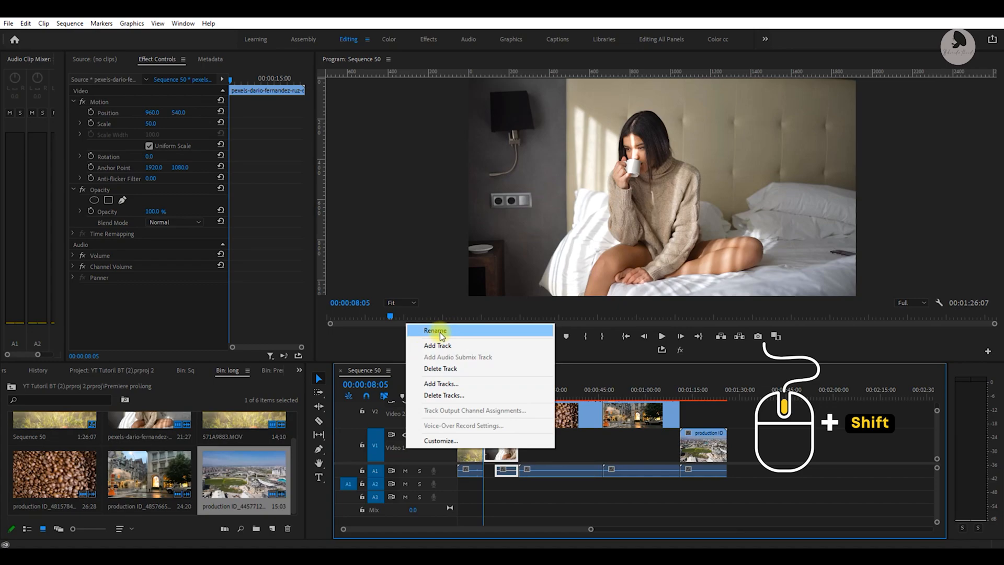
click(435, 330)
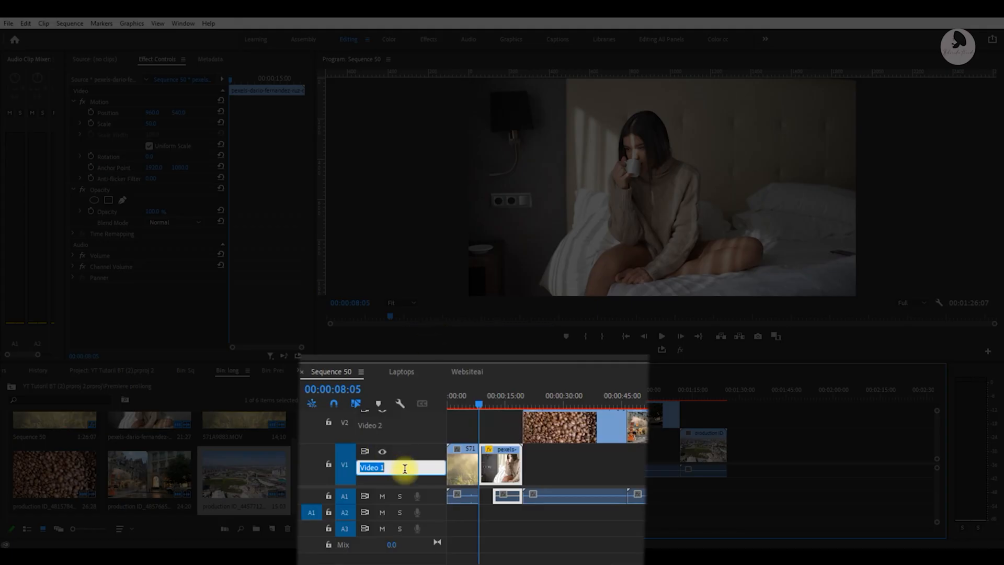
text(Indor sh)
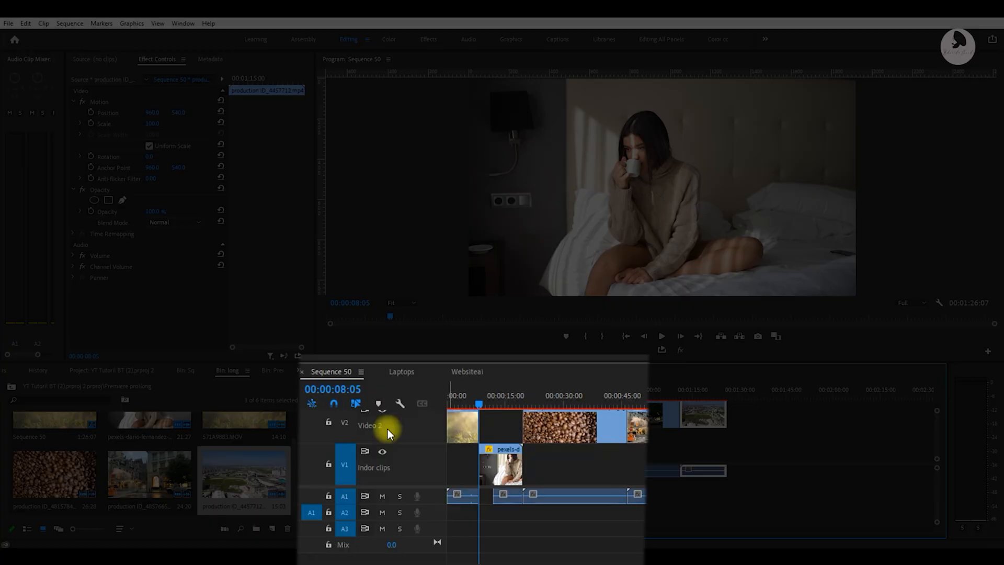
right_click(389, 434)
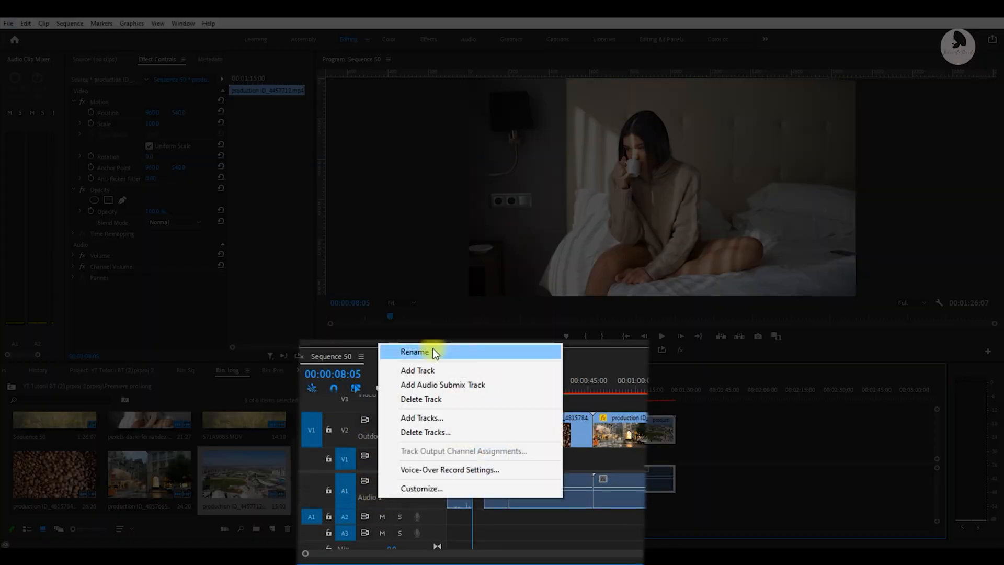
- Rename audio track A1 to 'BG' and audio track A2 to 'Voice'
click(414, 351)
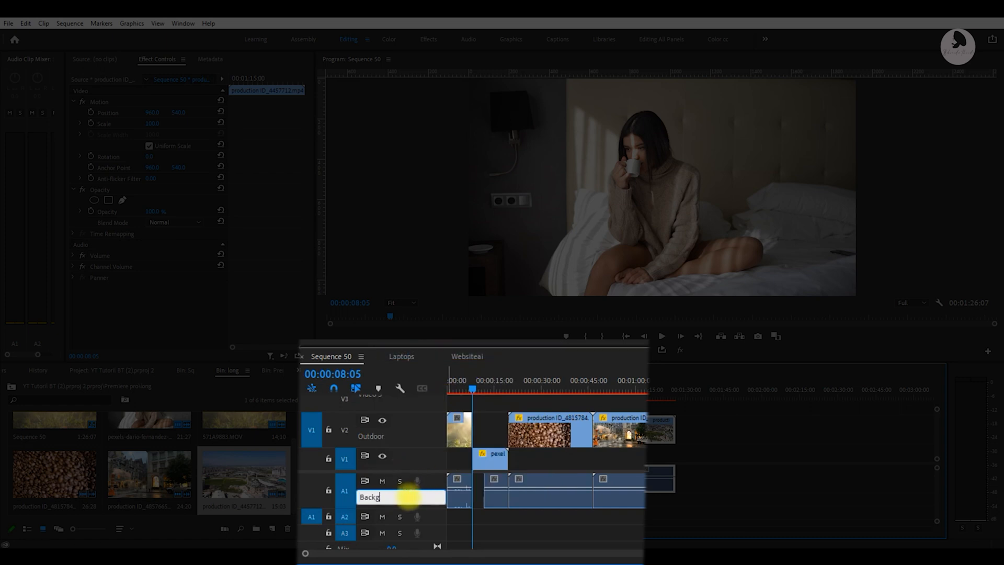
text(BG)
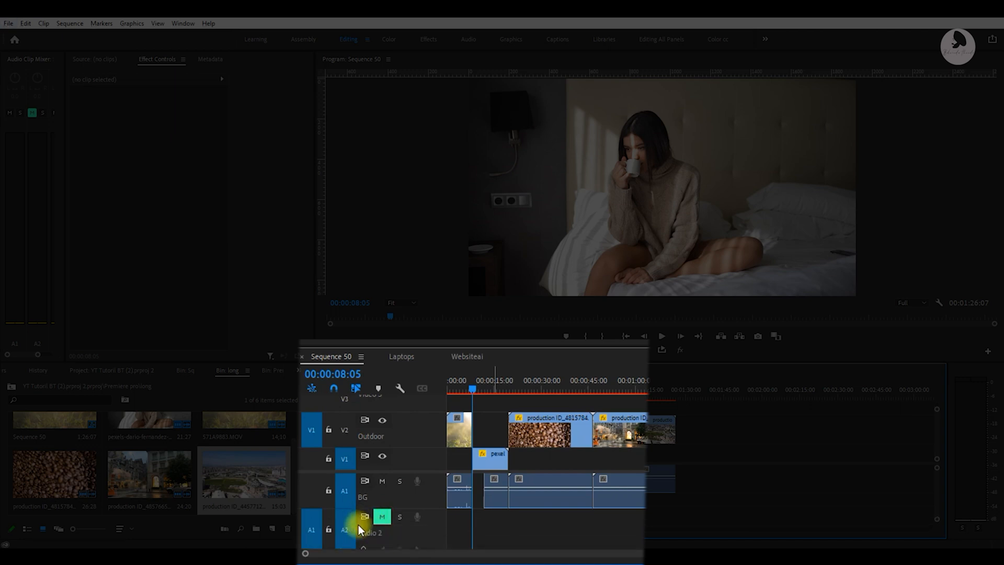
right_click(361, 525)
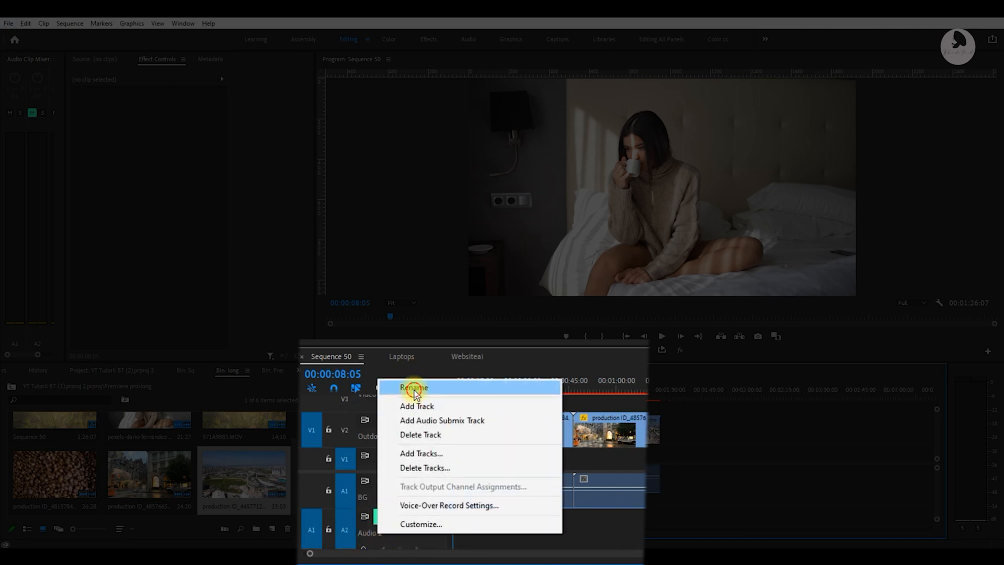
click(412, 387)
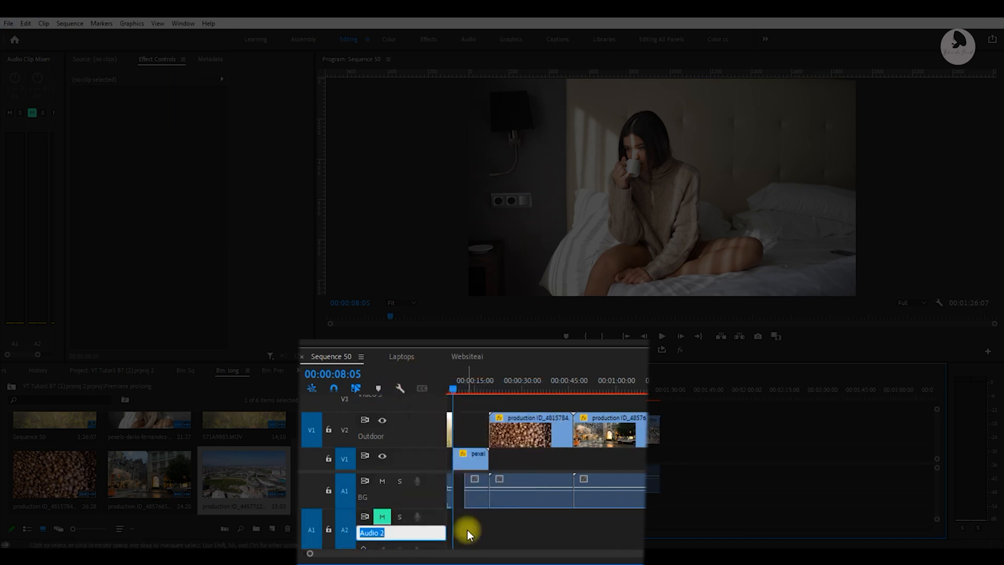
text(Voice)
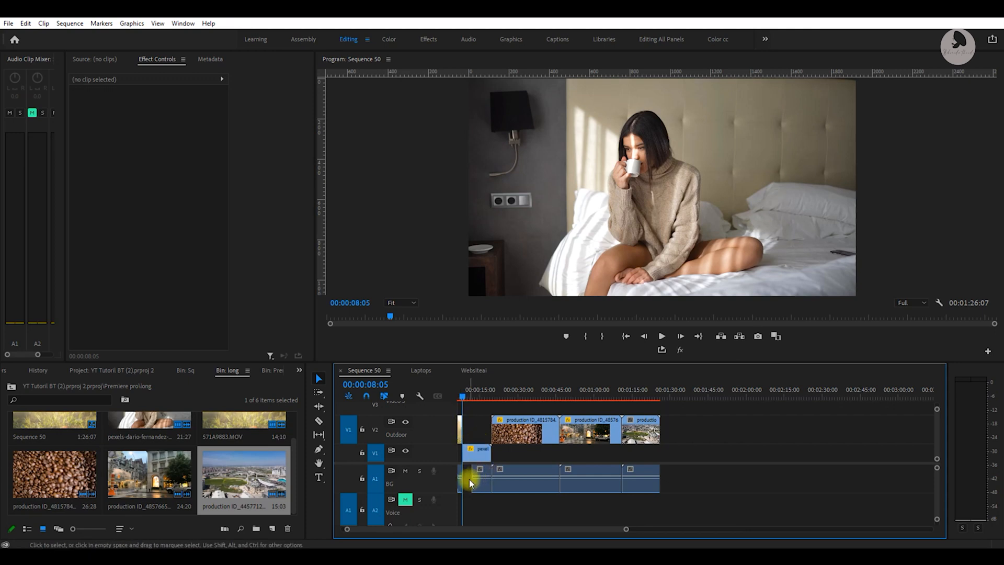
mouse_move(568, 518)
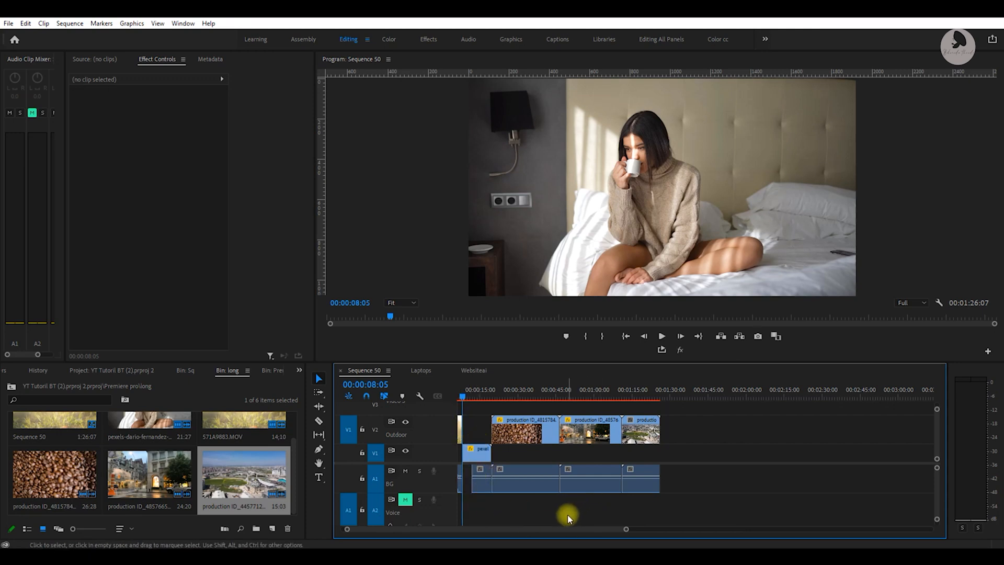